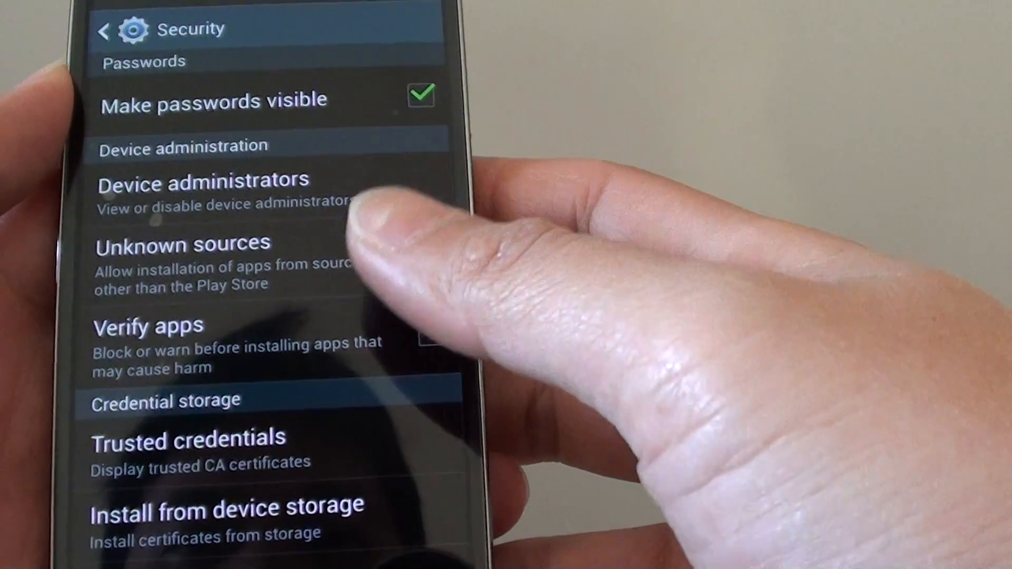
Open the Galaxy S4's Settings from the home screen Menu.
{"action": "left_click", "coordinate": [425, 245]}
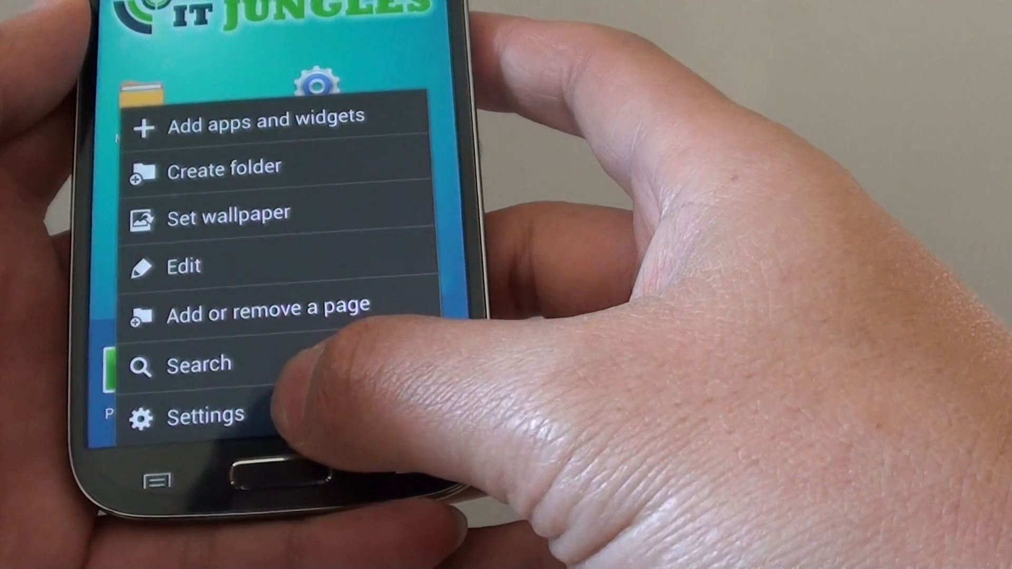
{"action": "left_click", "coordinate": [205, 415]}
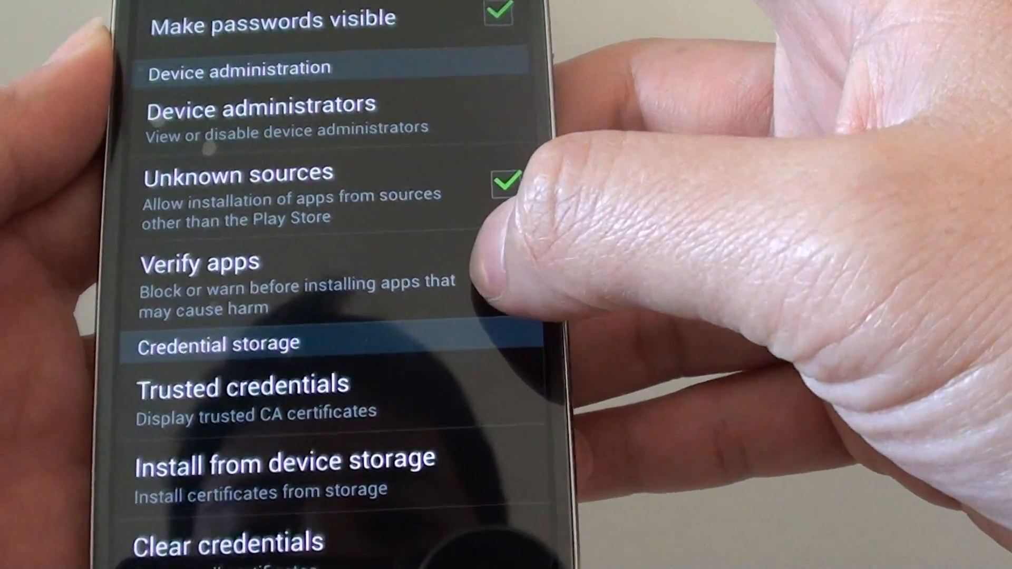
Tick the Verify apps checkbox on the Security settings screen.
{"action": "left_click", "coordinate": [508, 181]}
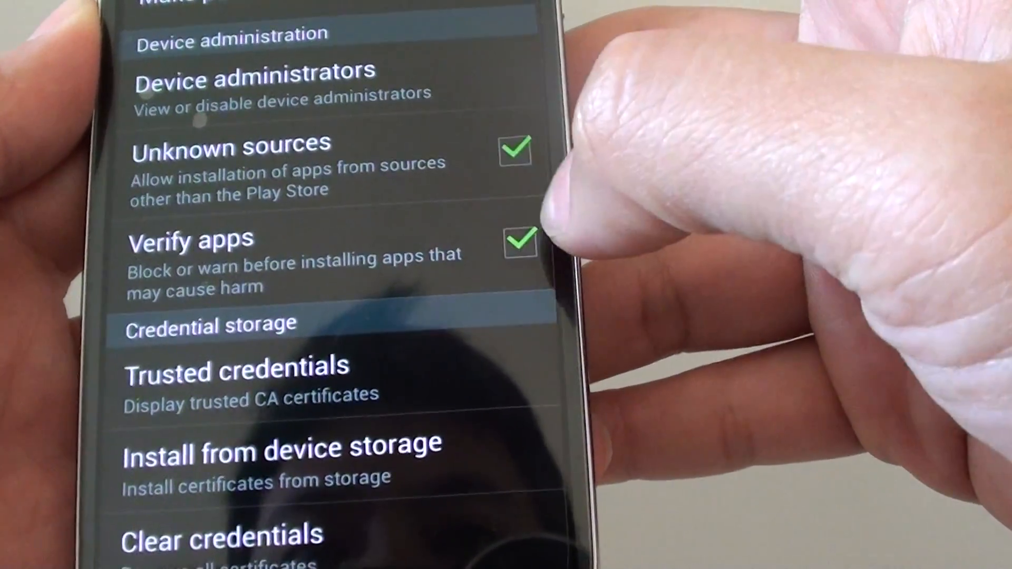
{"action": "left_click", "coordinate": [515, 150]}
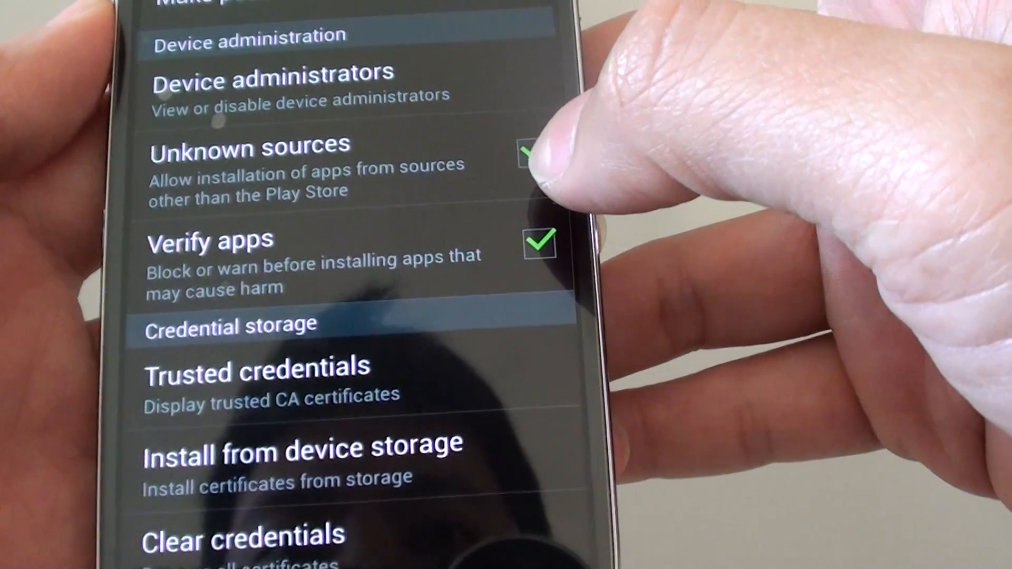